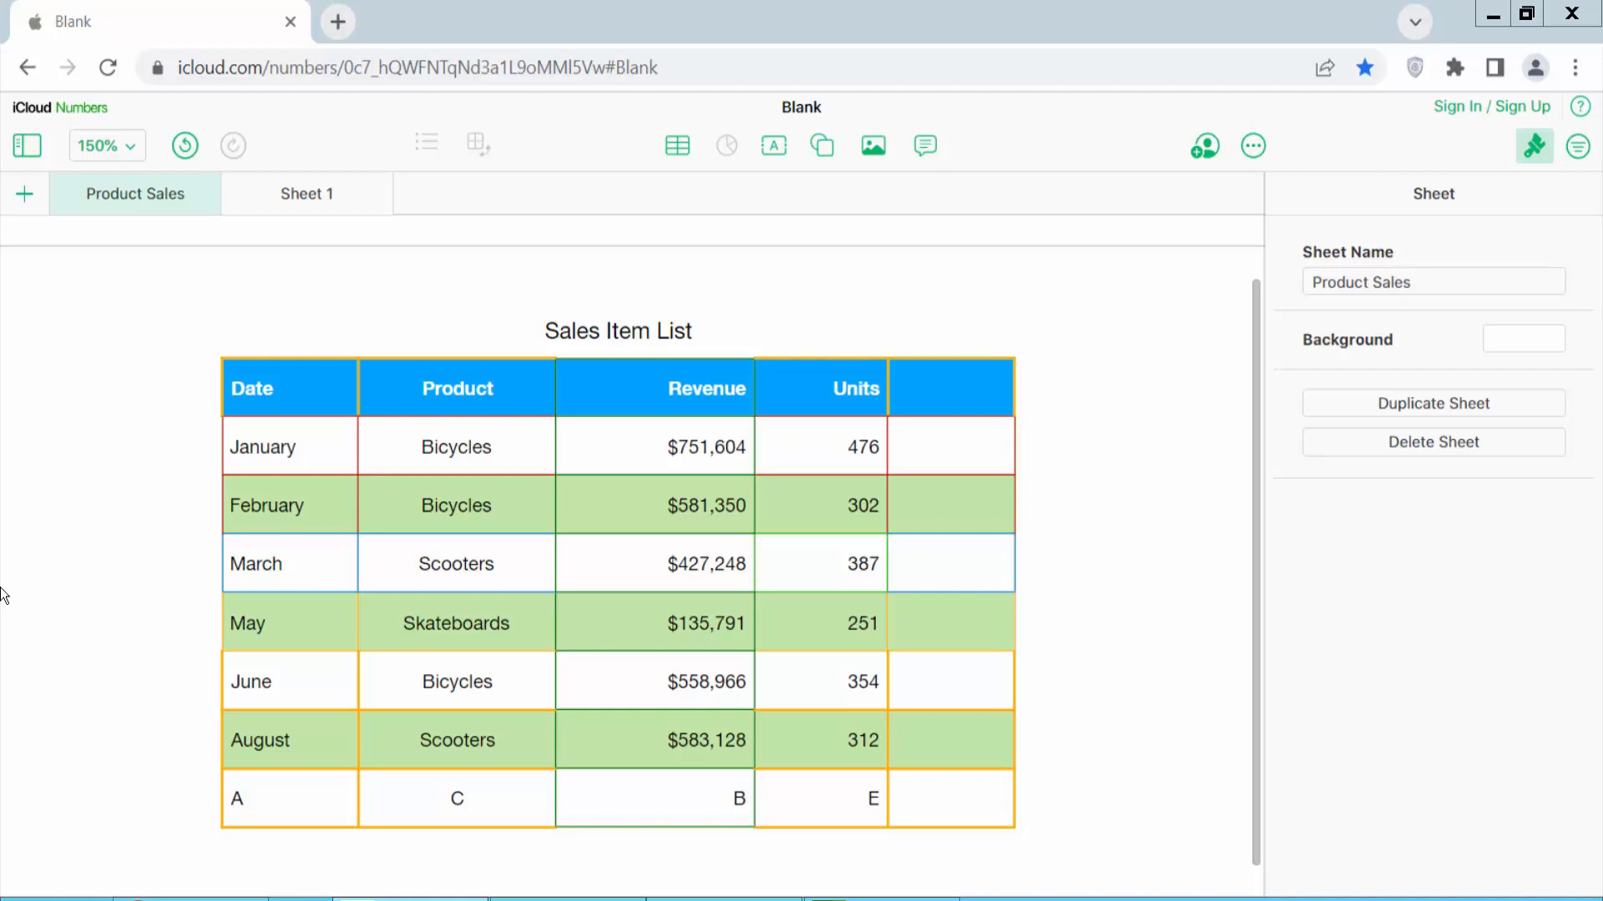
mouse_move(168, 562)
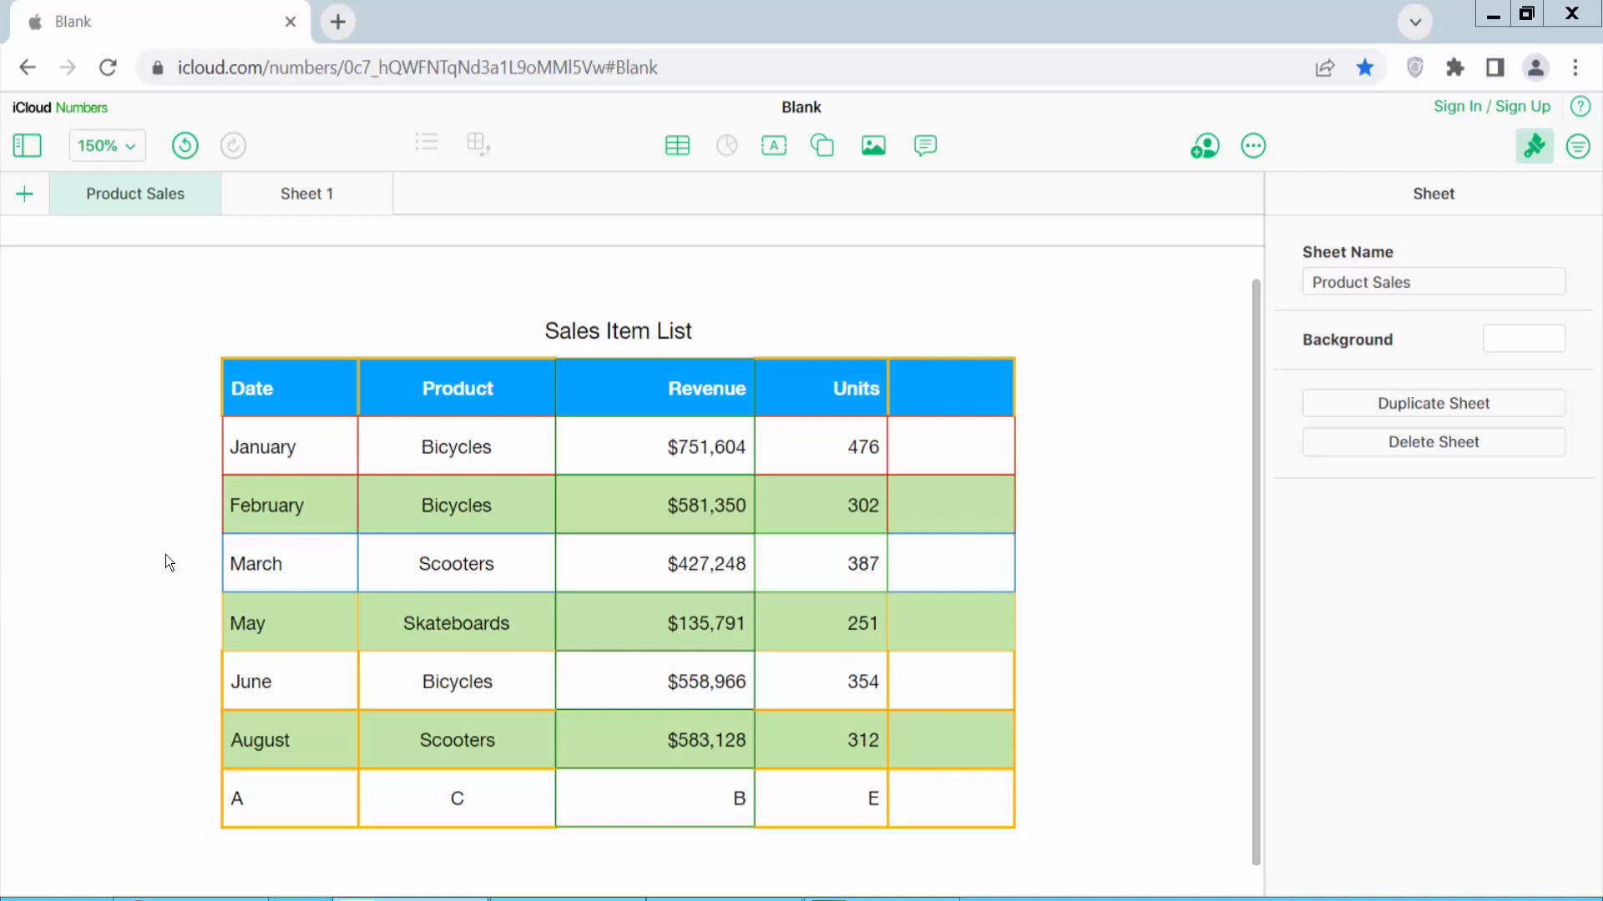
mouse_move(312, 393)
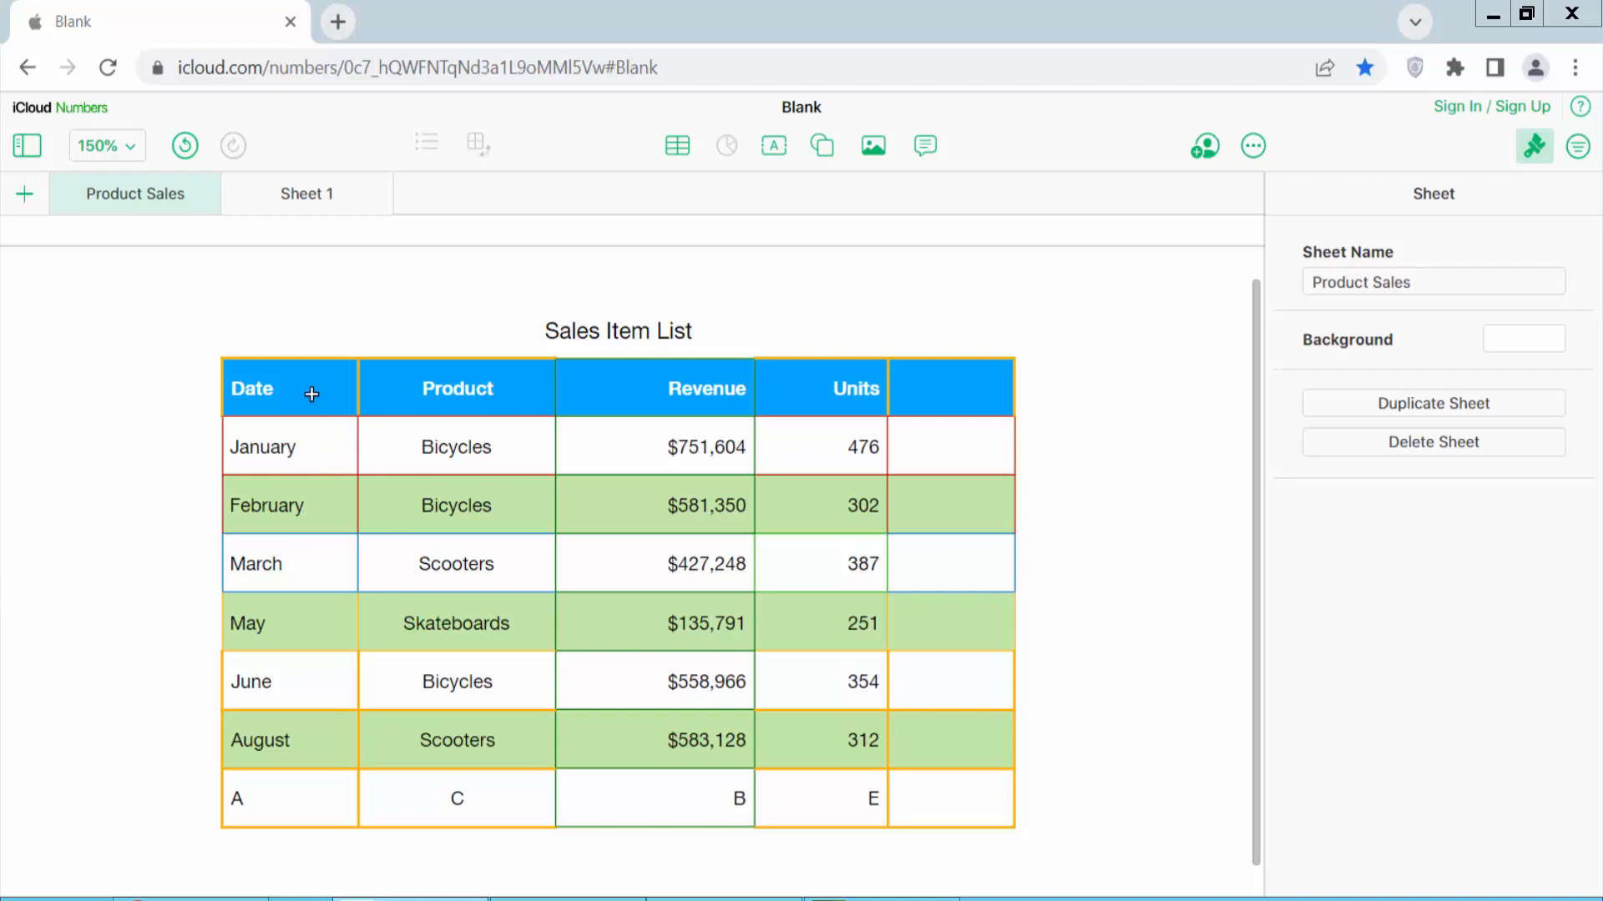
Step: Select the Date and Product header cells, then the entire Product column B
left_click(290, 388)
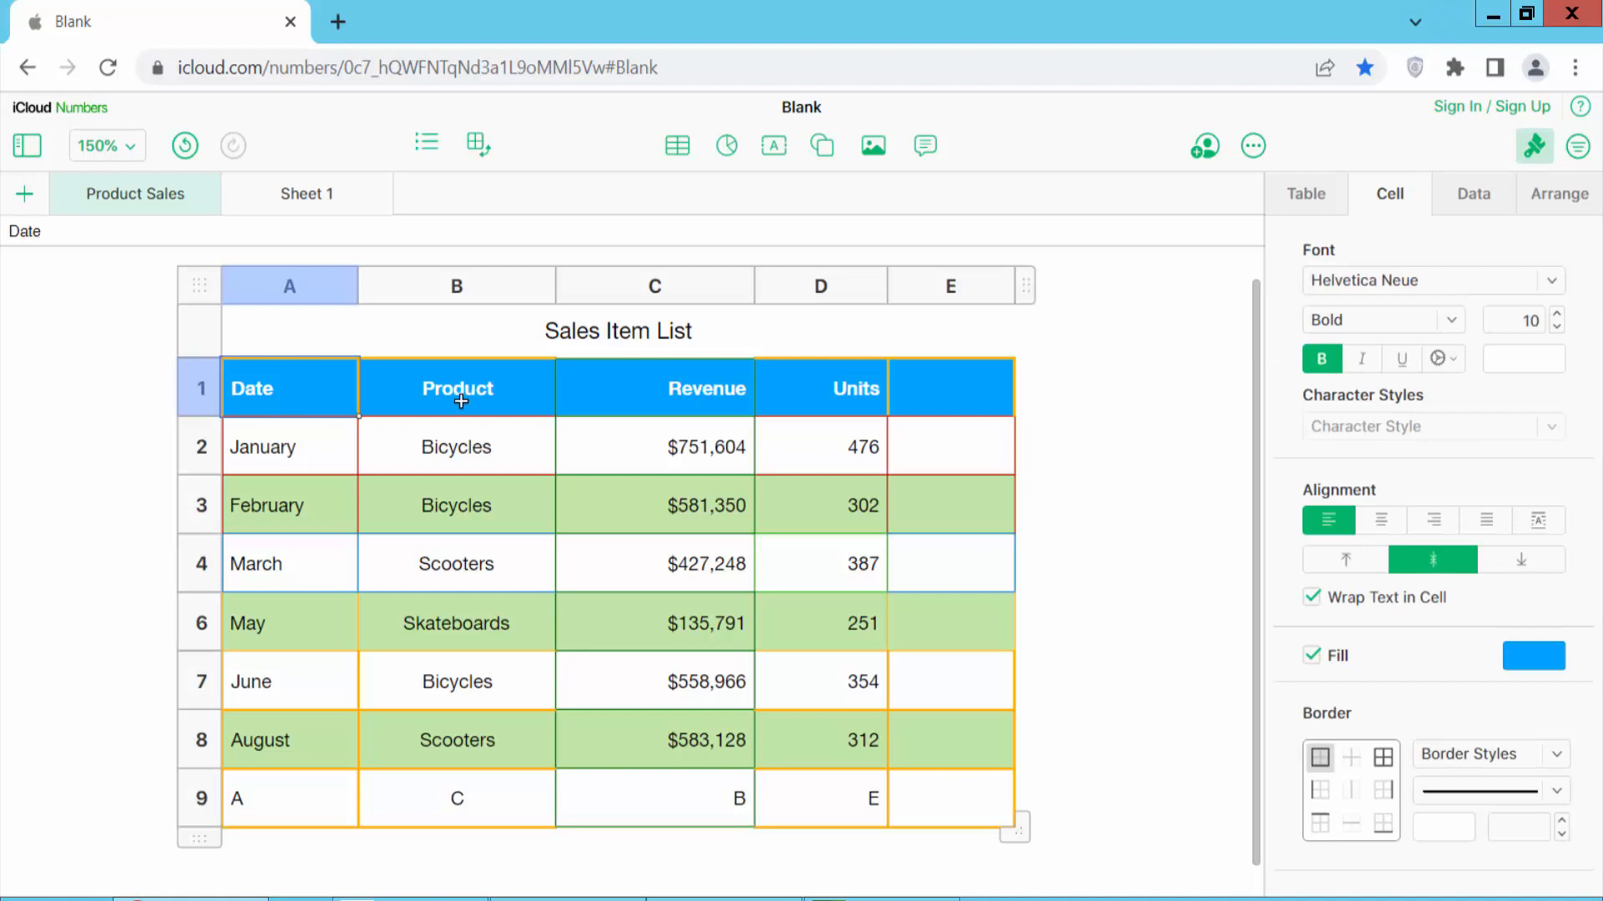
mouse_move(500, 395)
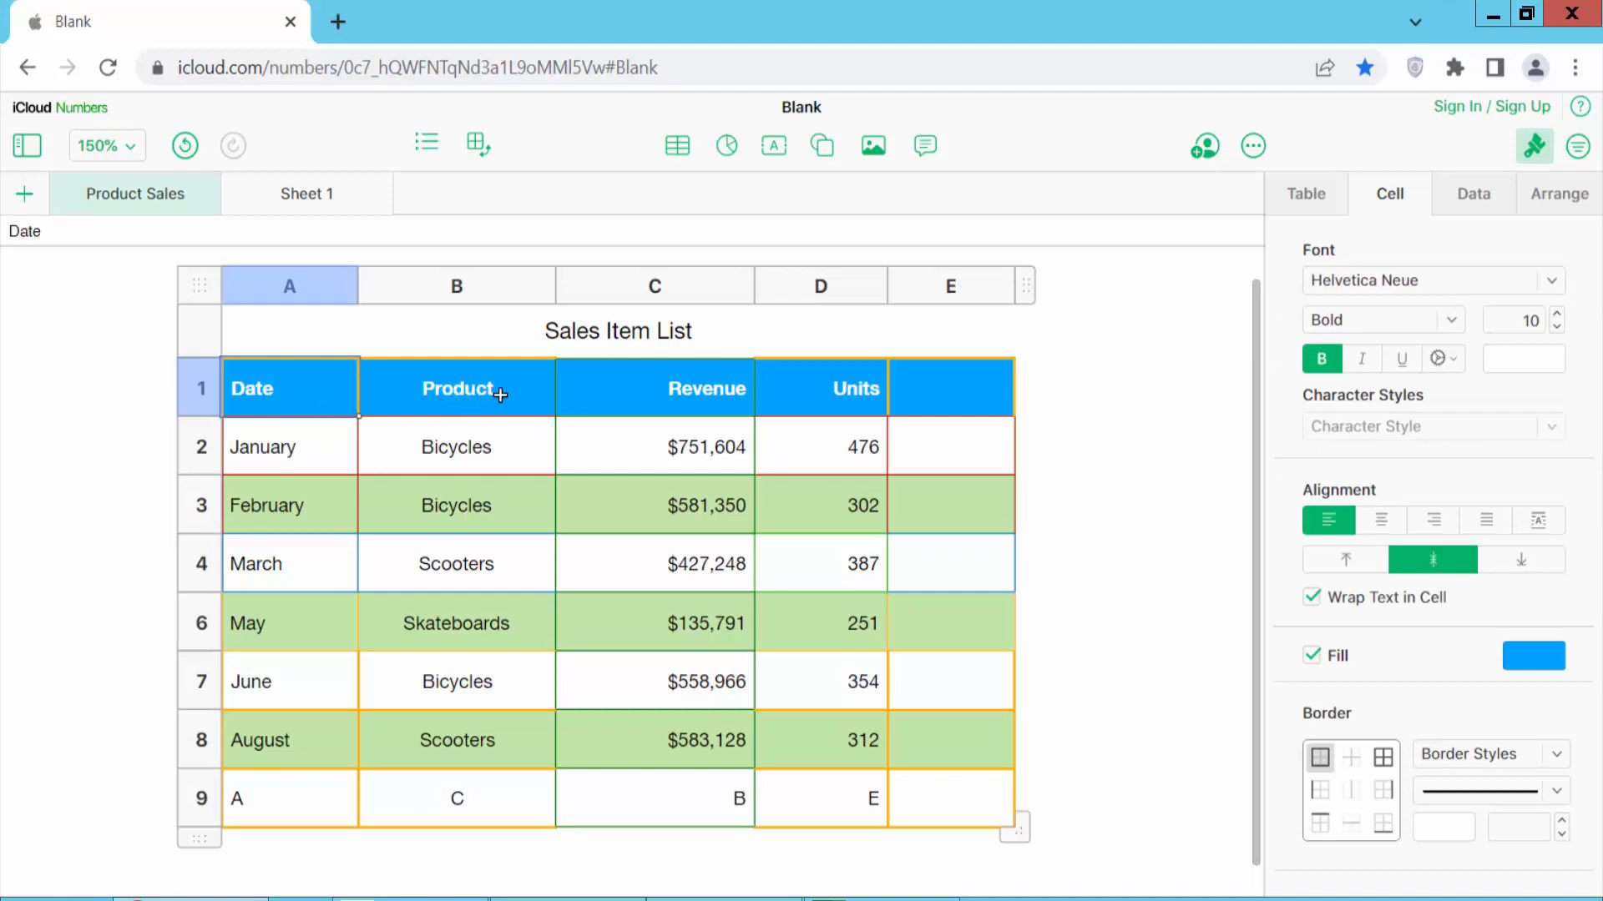
left_click(456, 388)
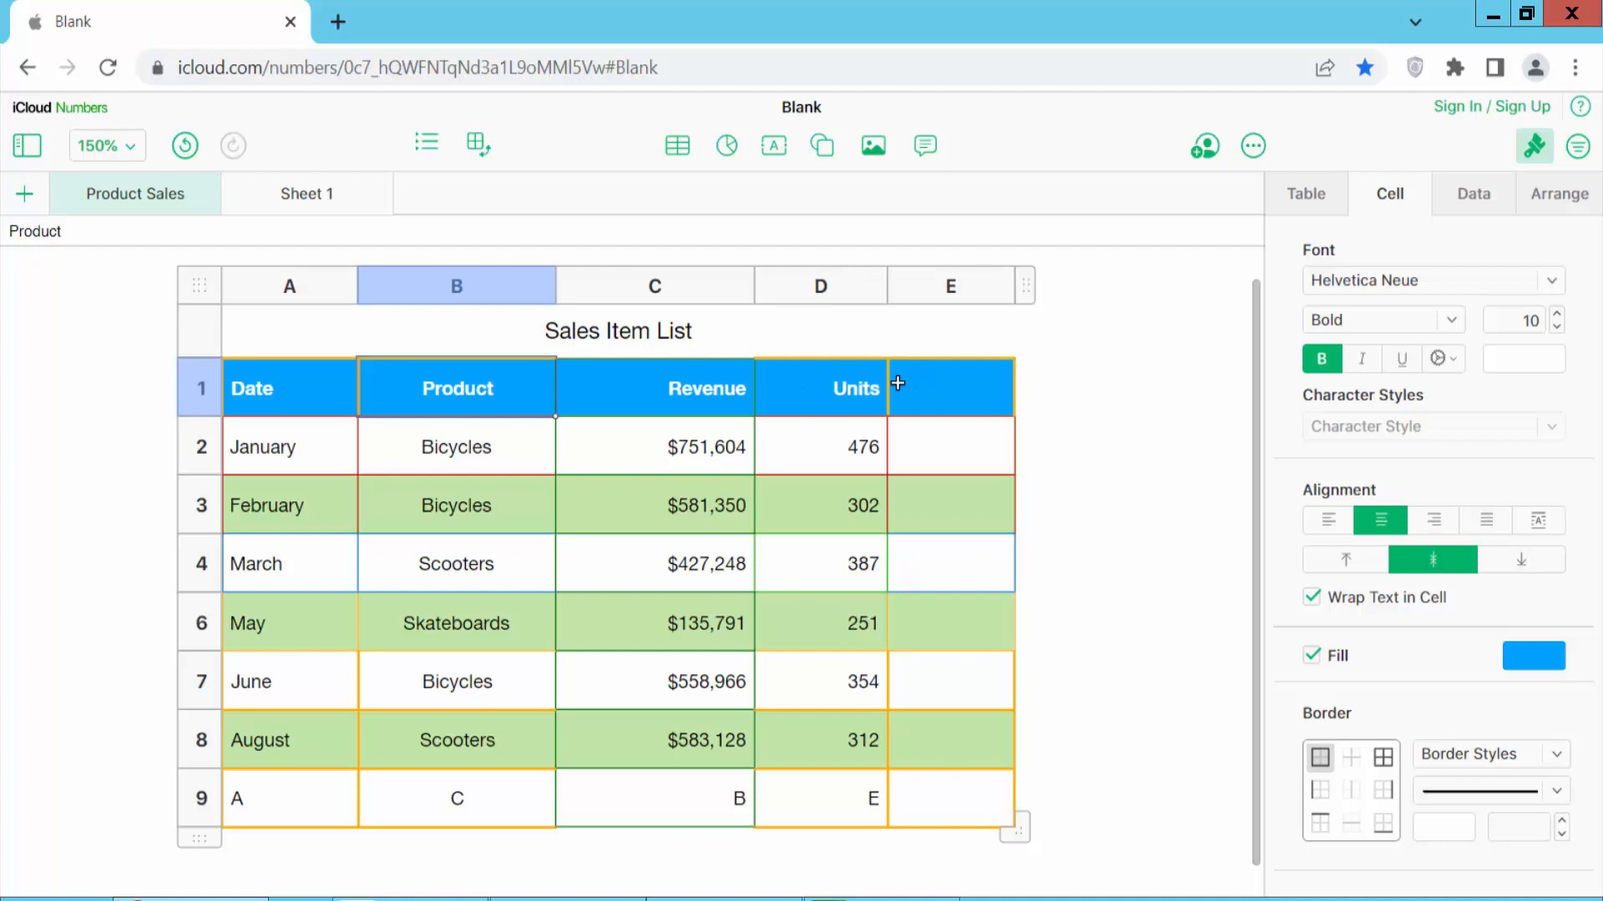
mouse_move(623, 417)
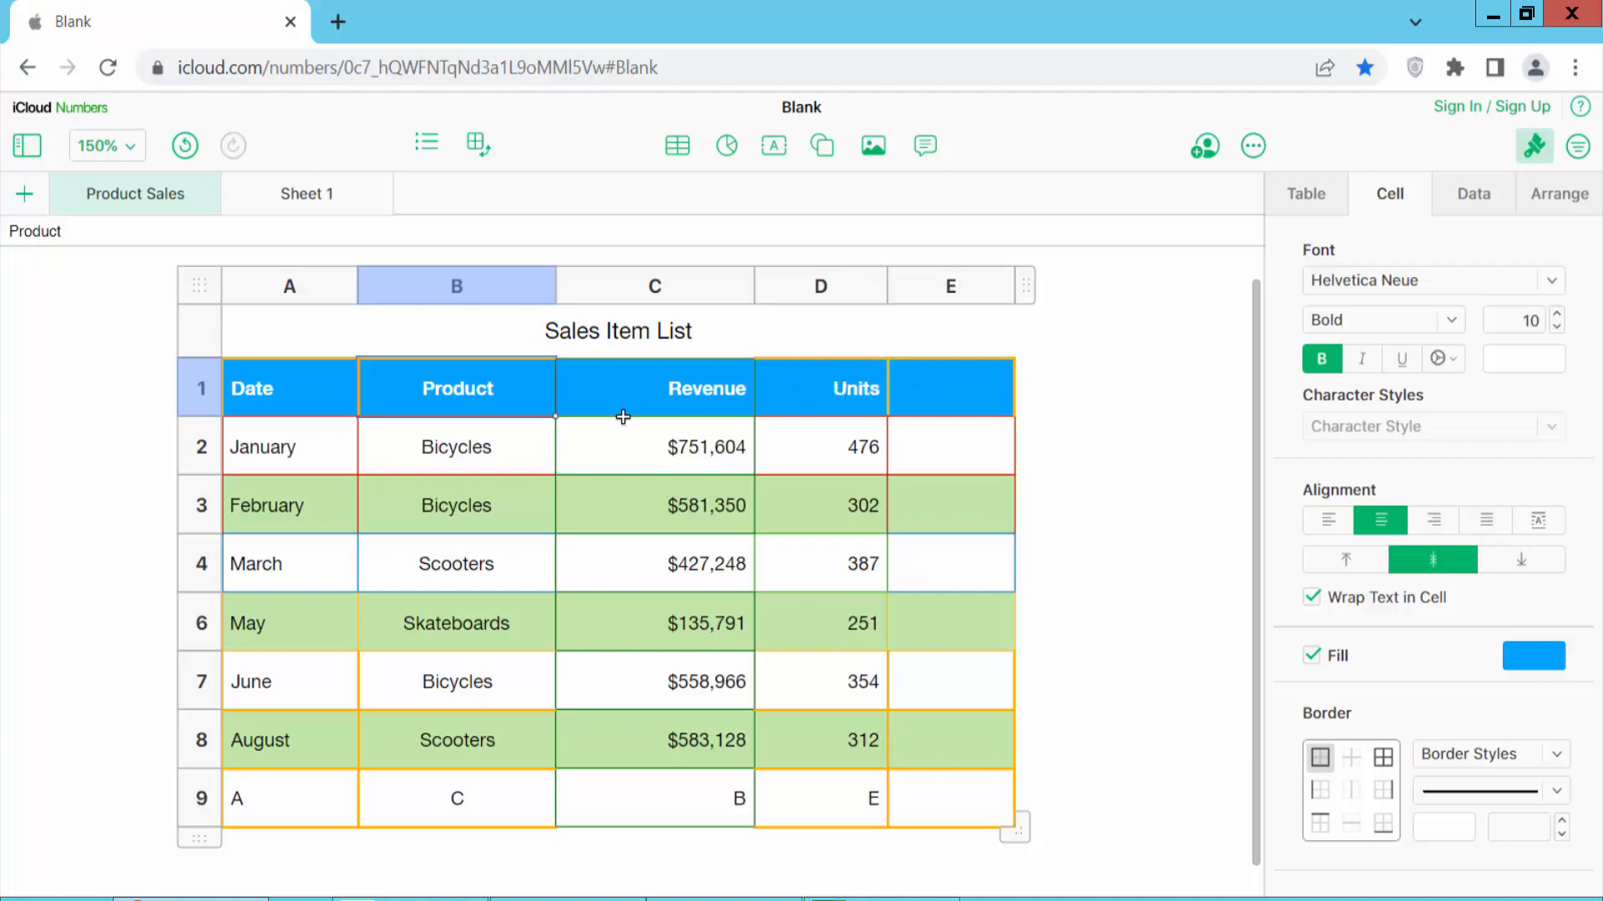
mouse_move(484, 306)
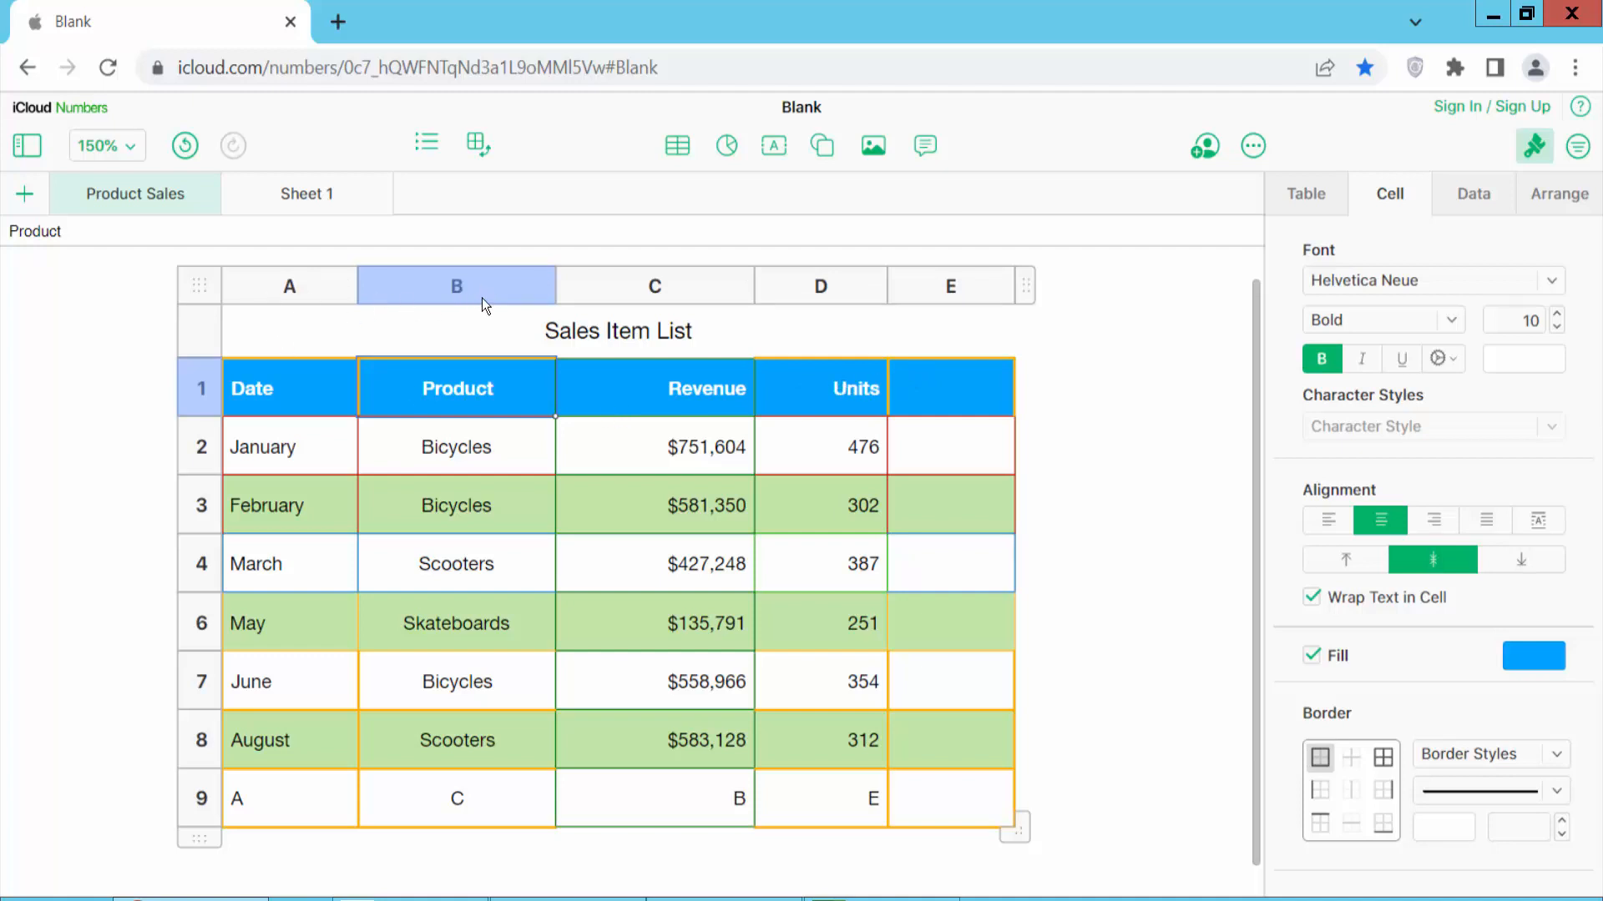
left_click(456, 285)
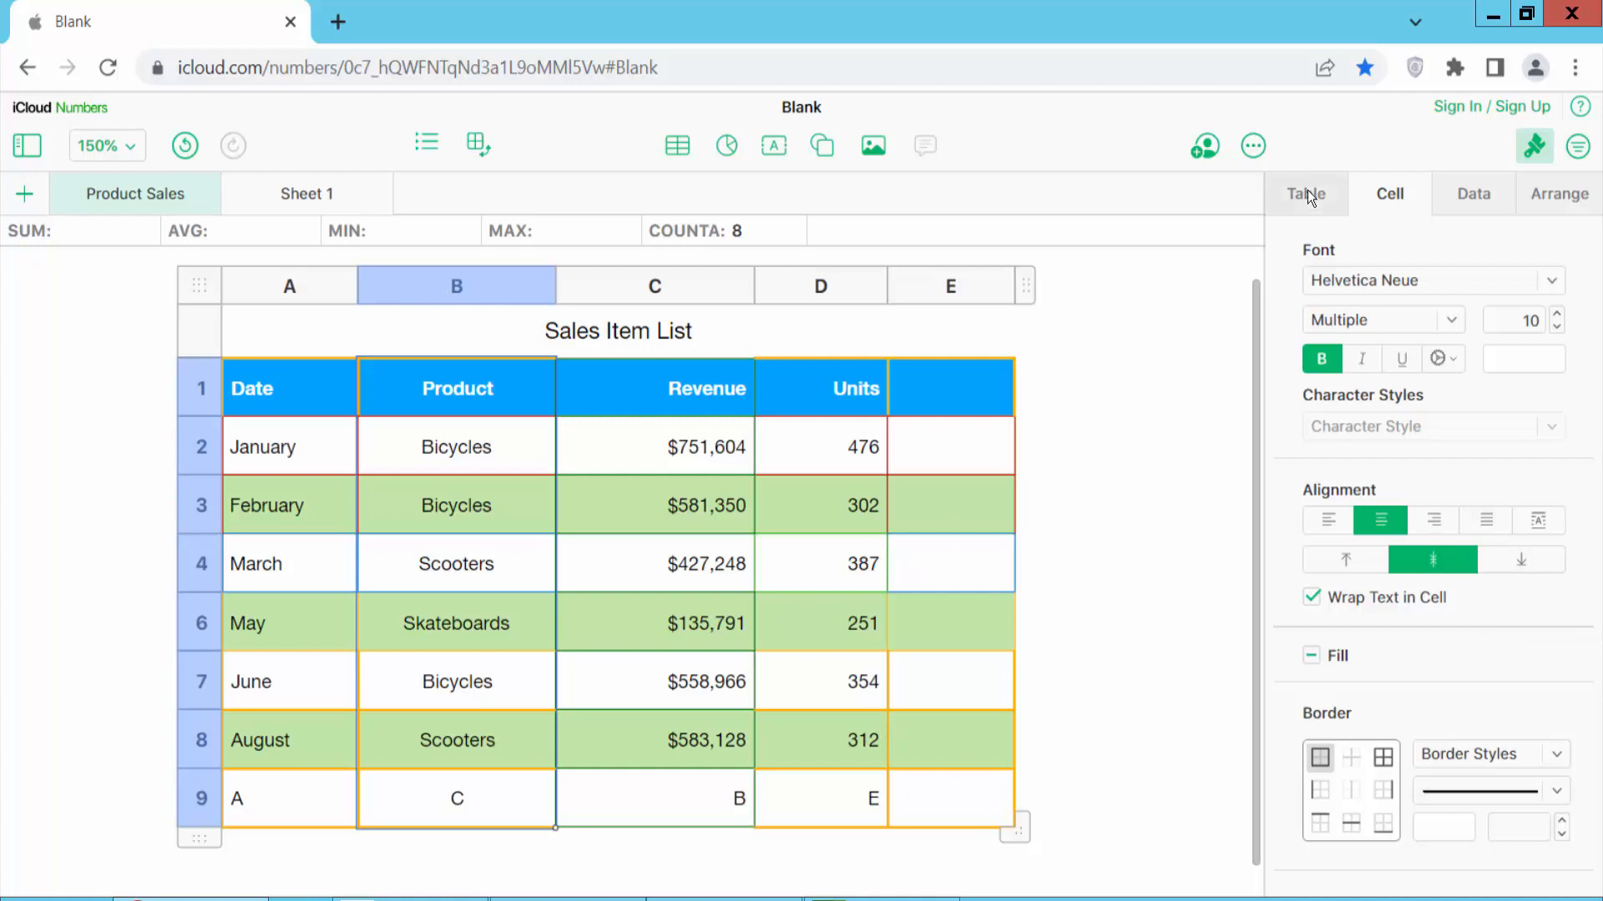
Step: Show the Table sizing settings and select the current column Width value
left_click(1306, 194)
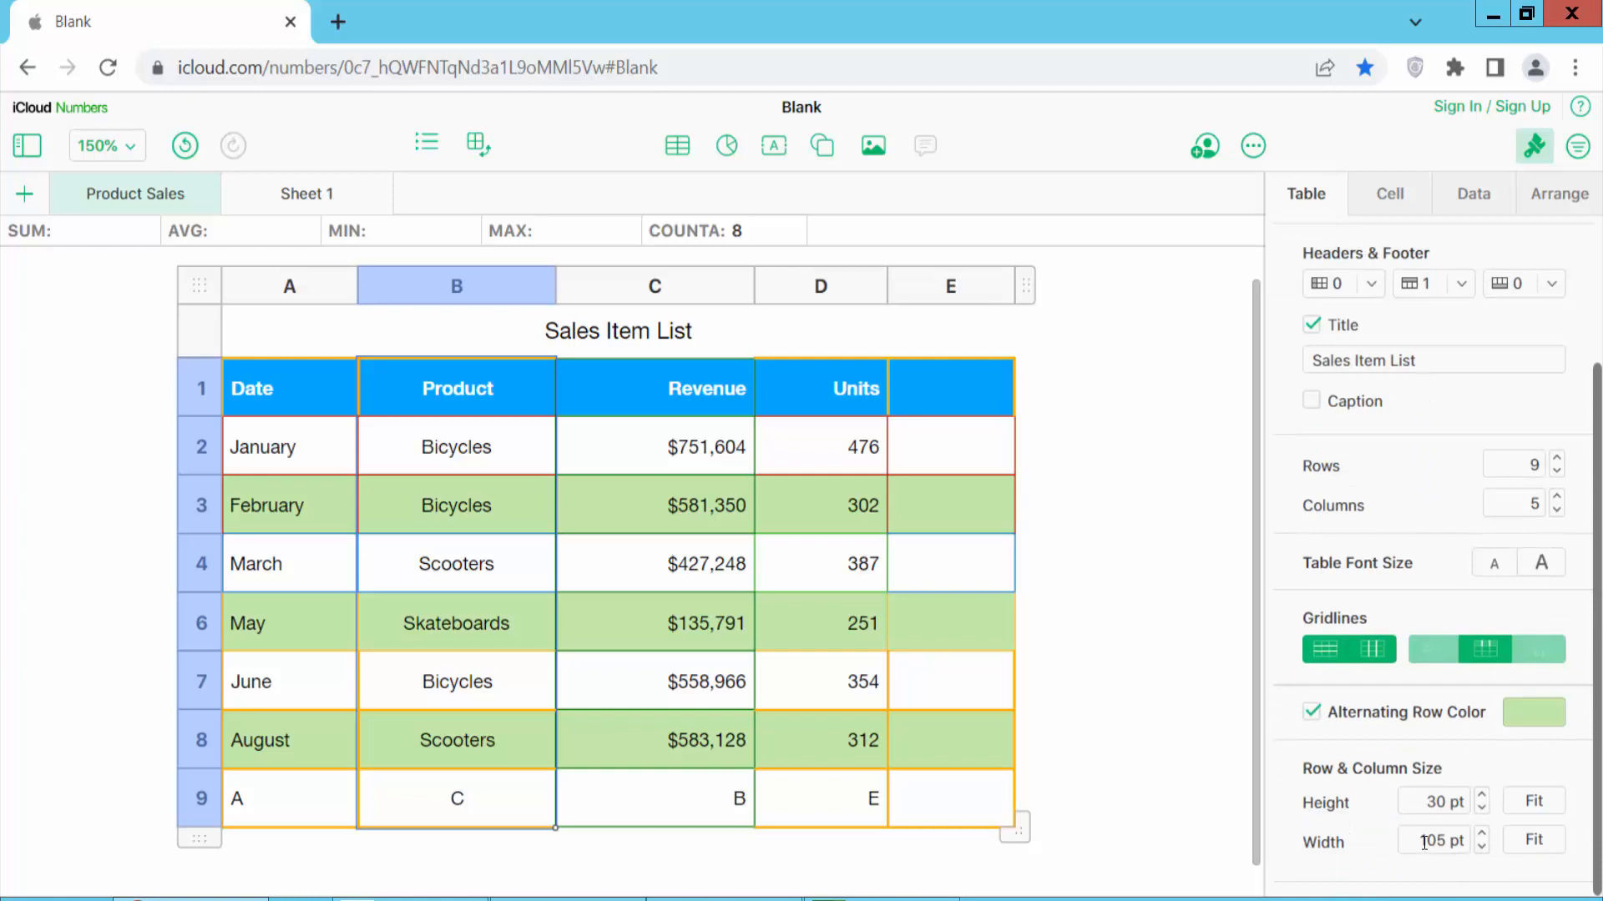
triple_click(1432, 840)
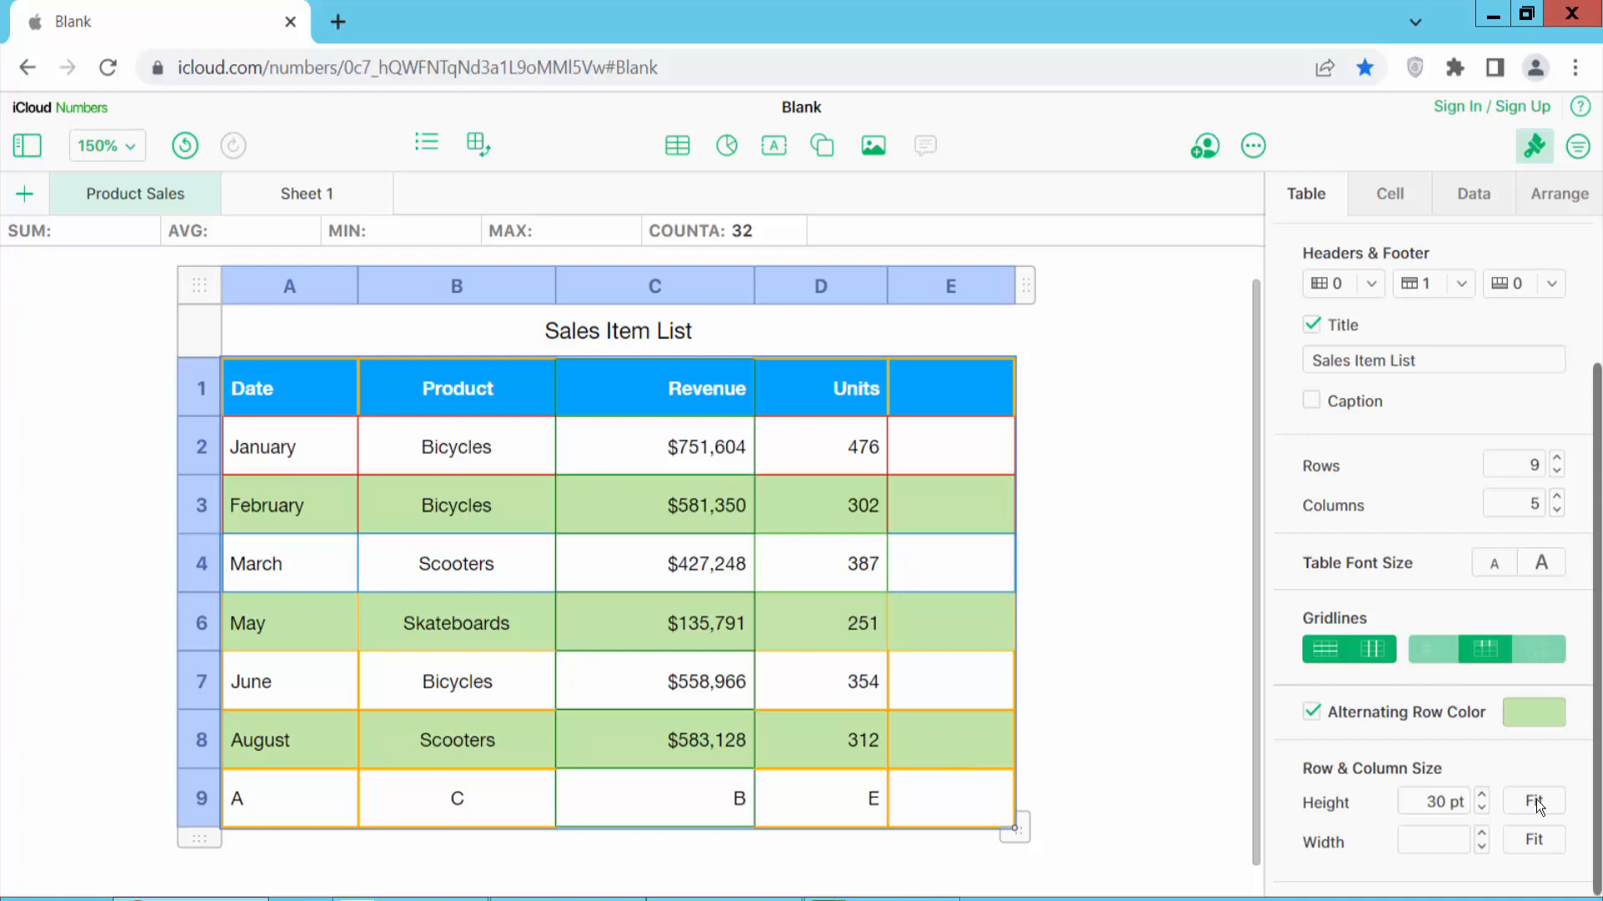
Step: Enter 105 pt in the Width field for all five columns
left_click(1433, 839)
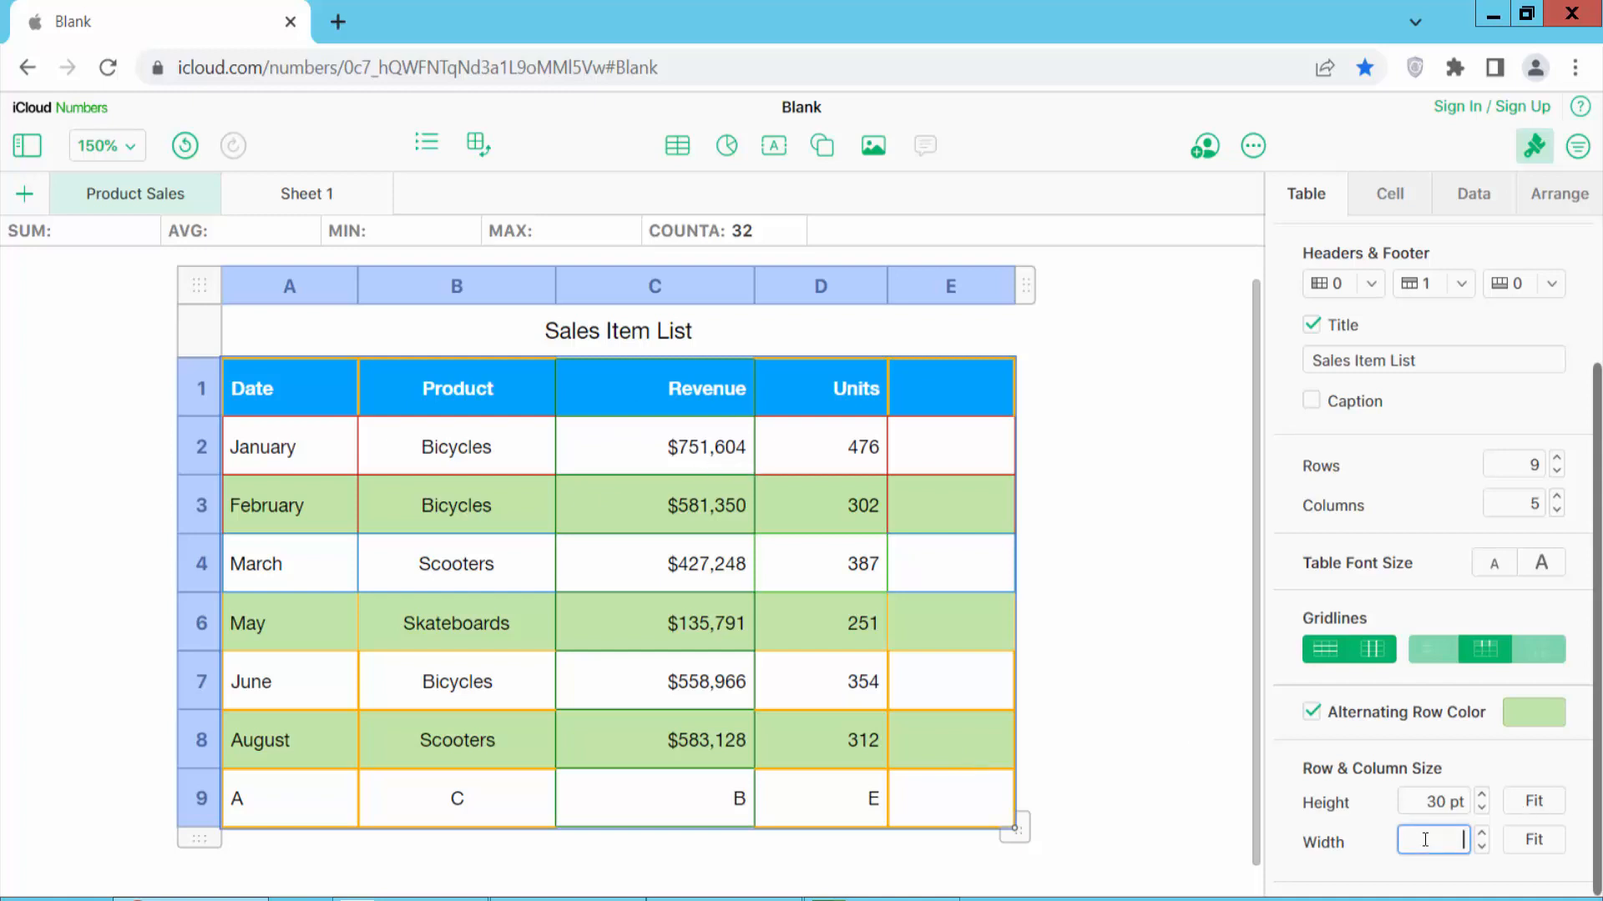
type("10")
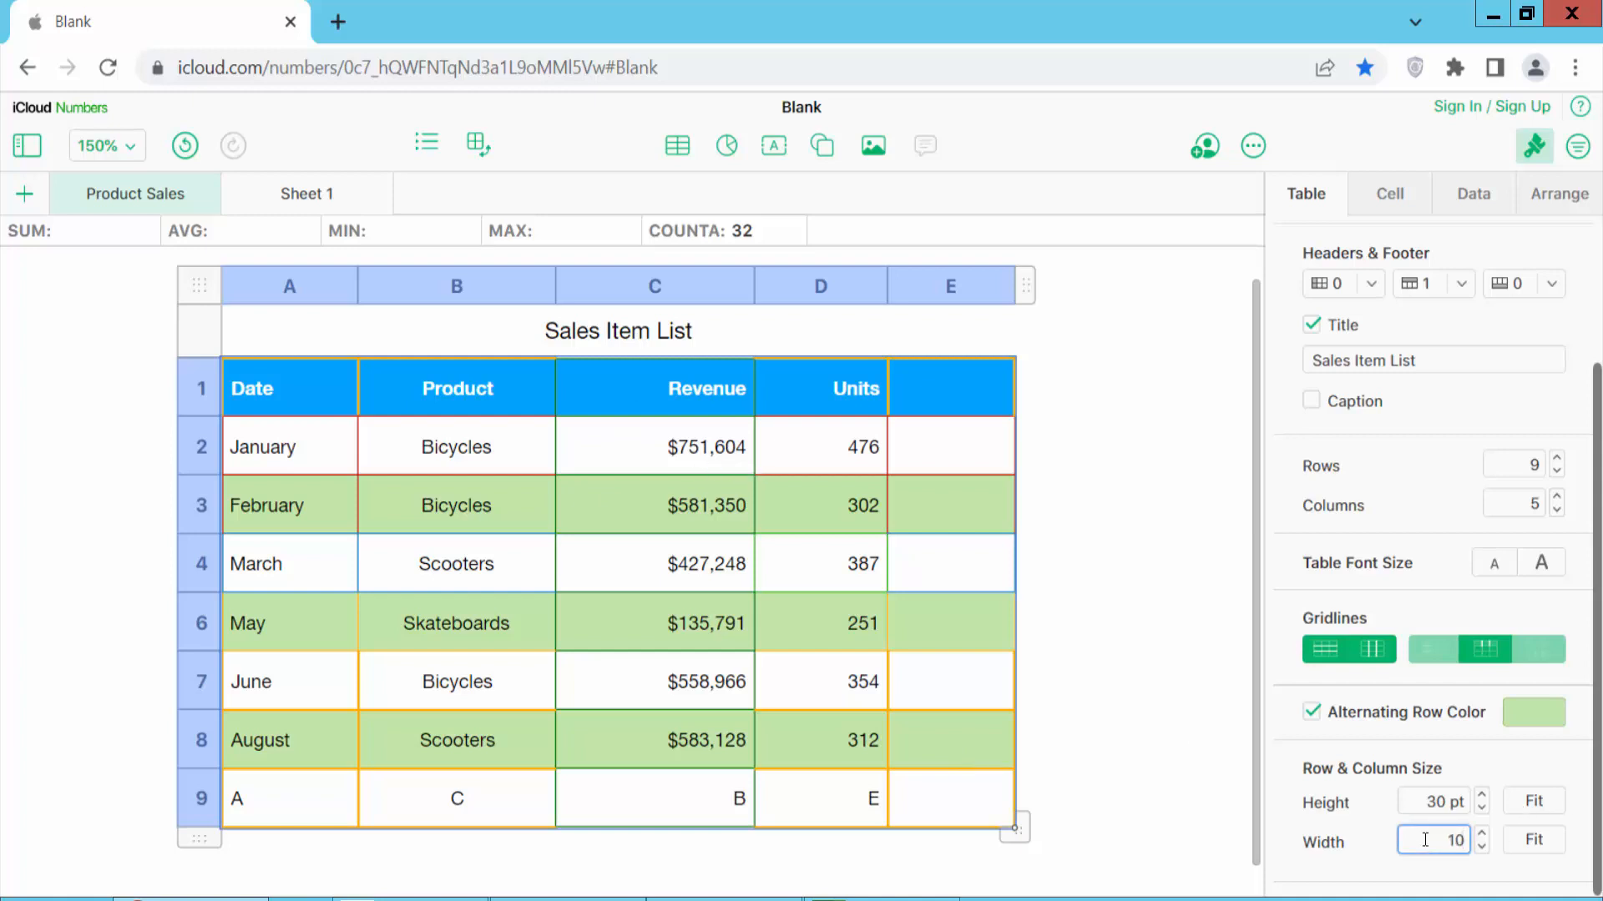
type("105 pt")
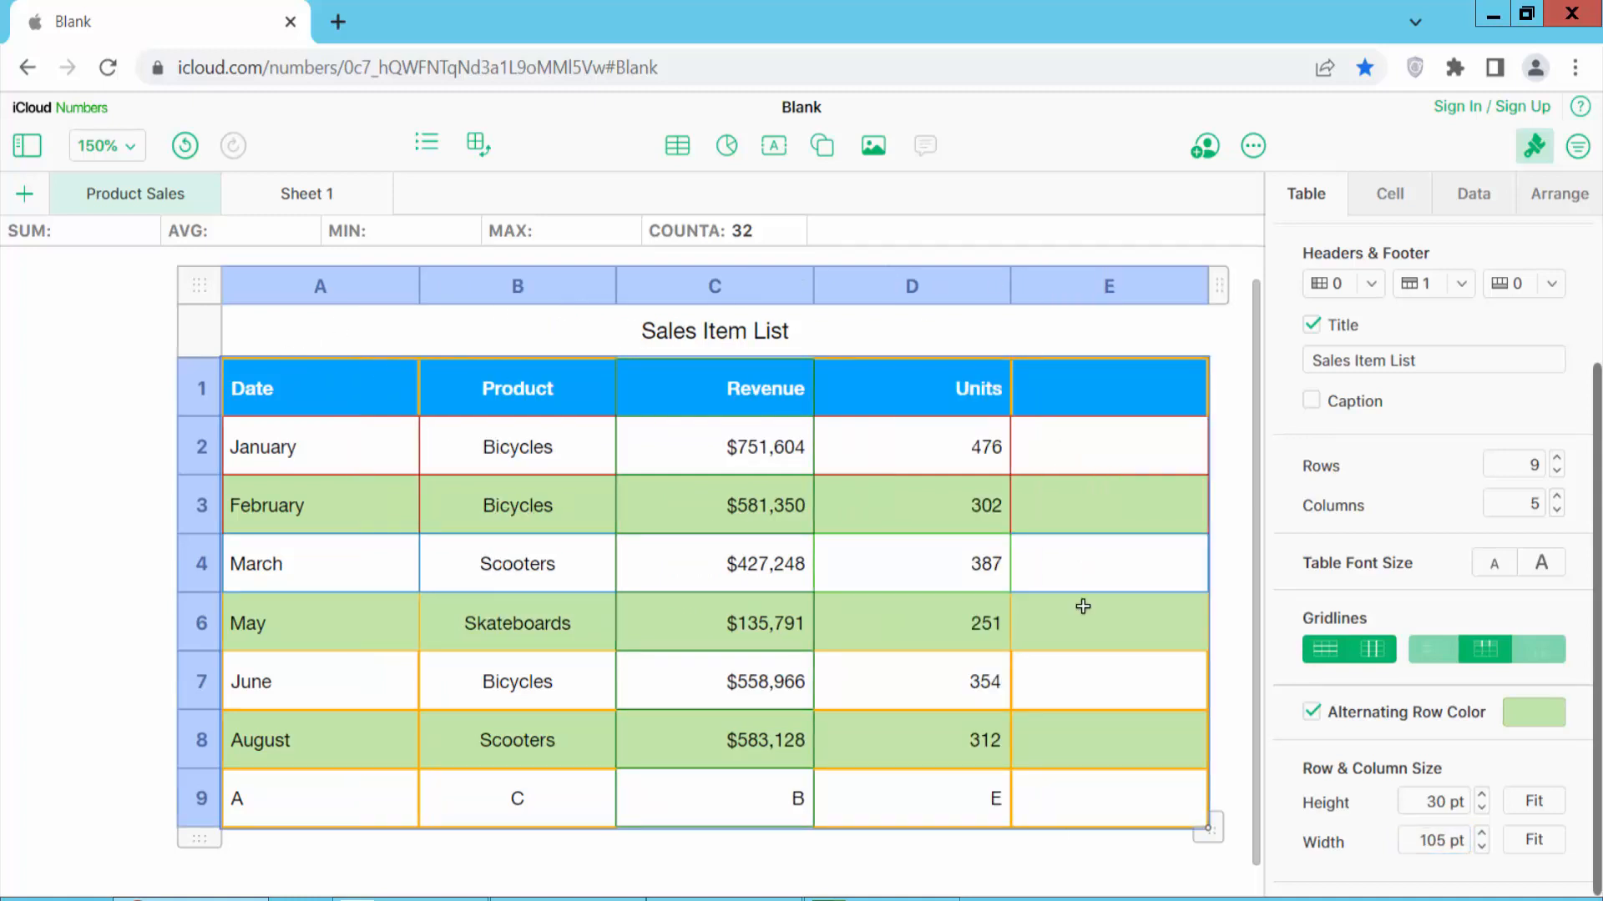
mouse_move(843, 508)
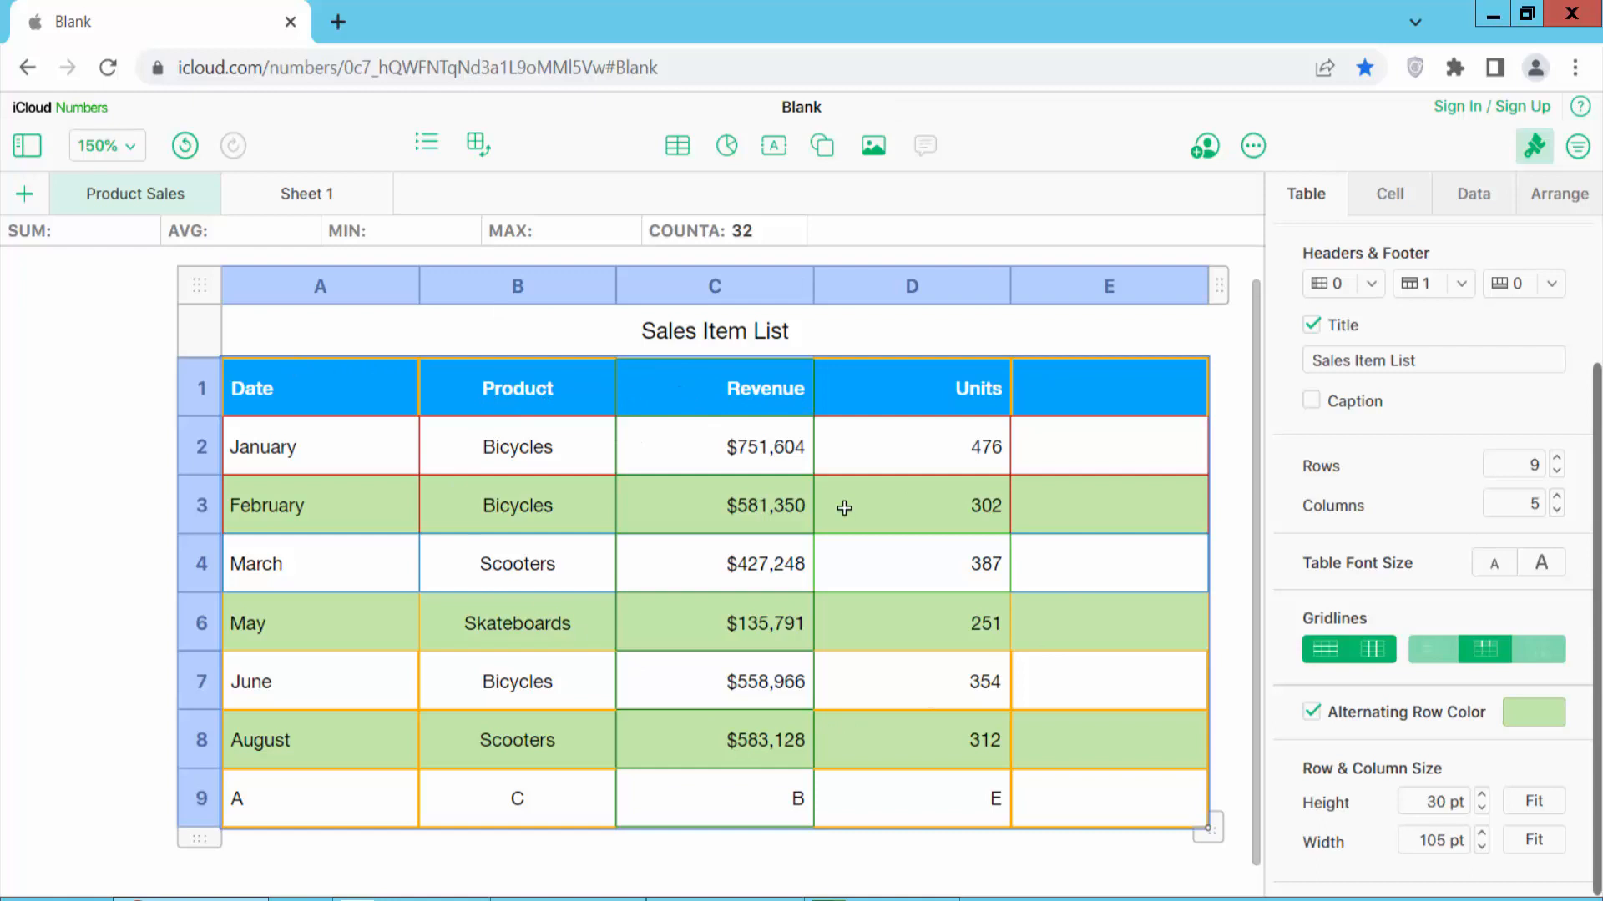
triple_click(1433, 841)
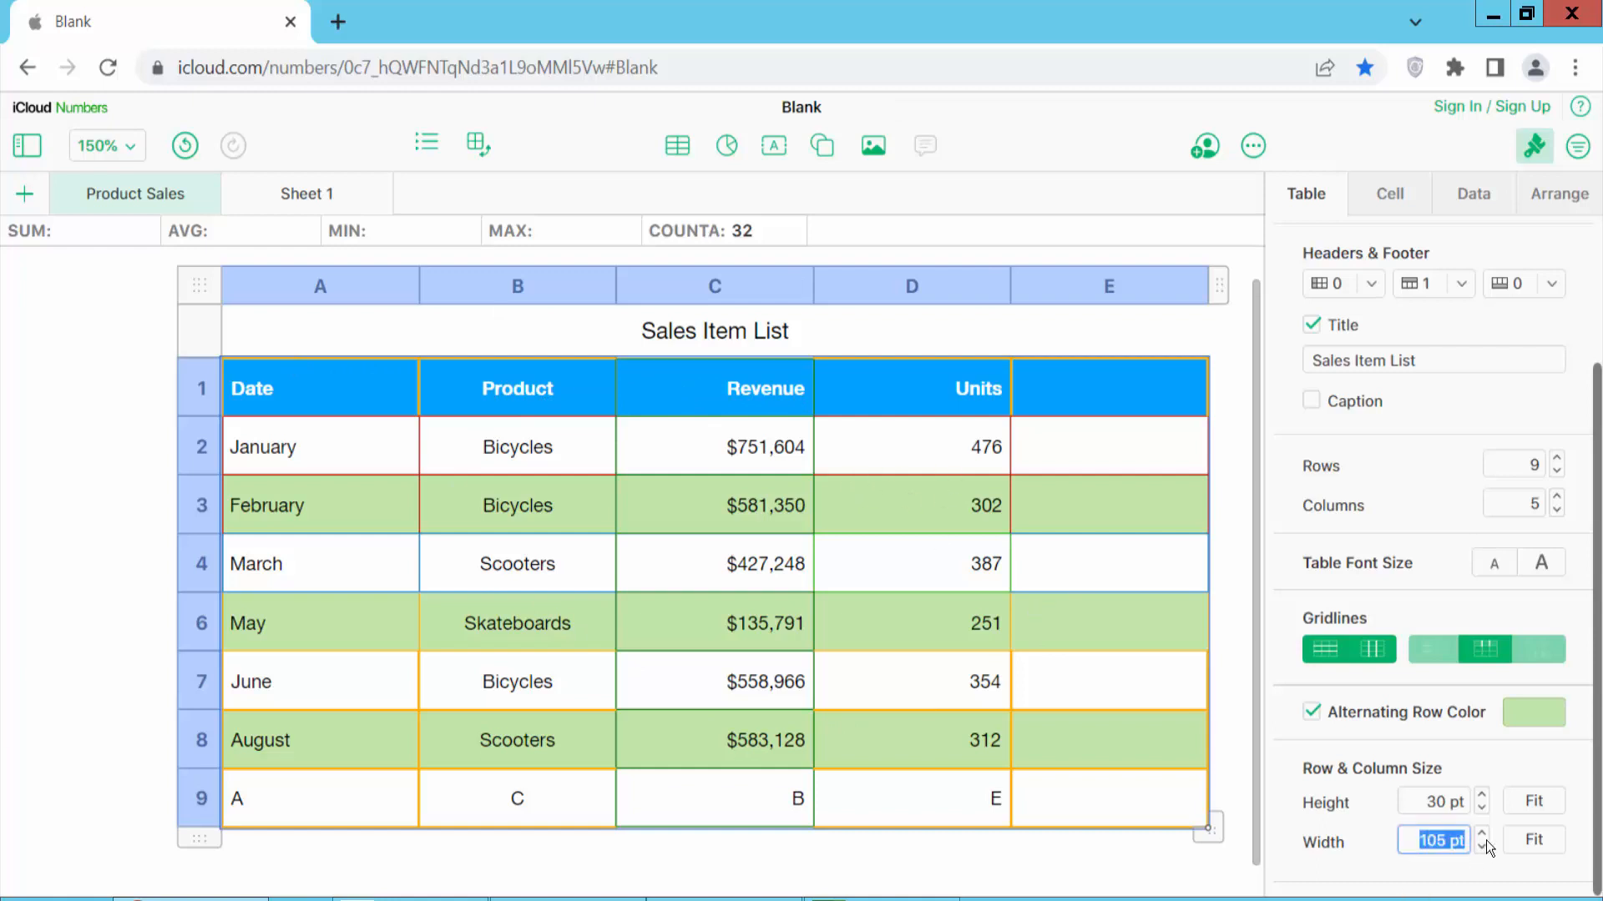
Step: Edit the Width field toward the new column widths
left_click(1484, 848)
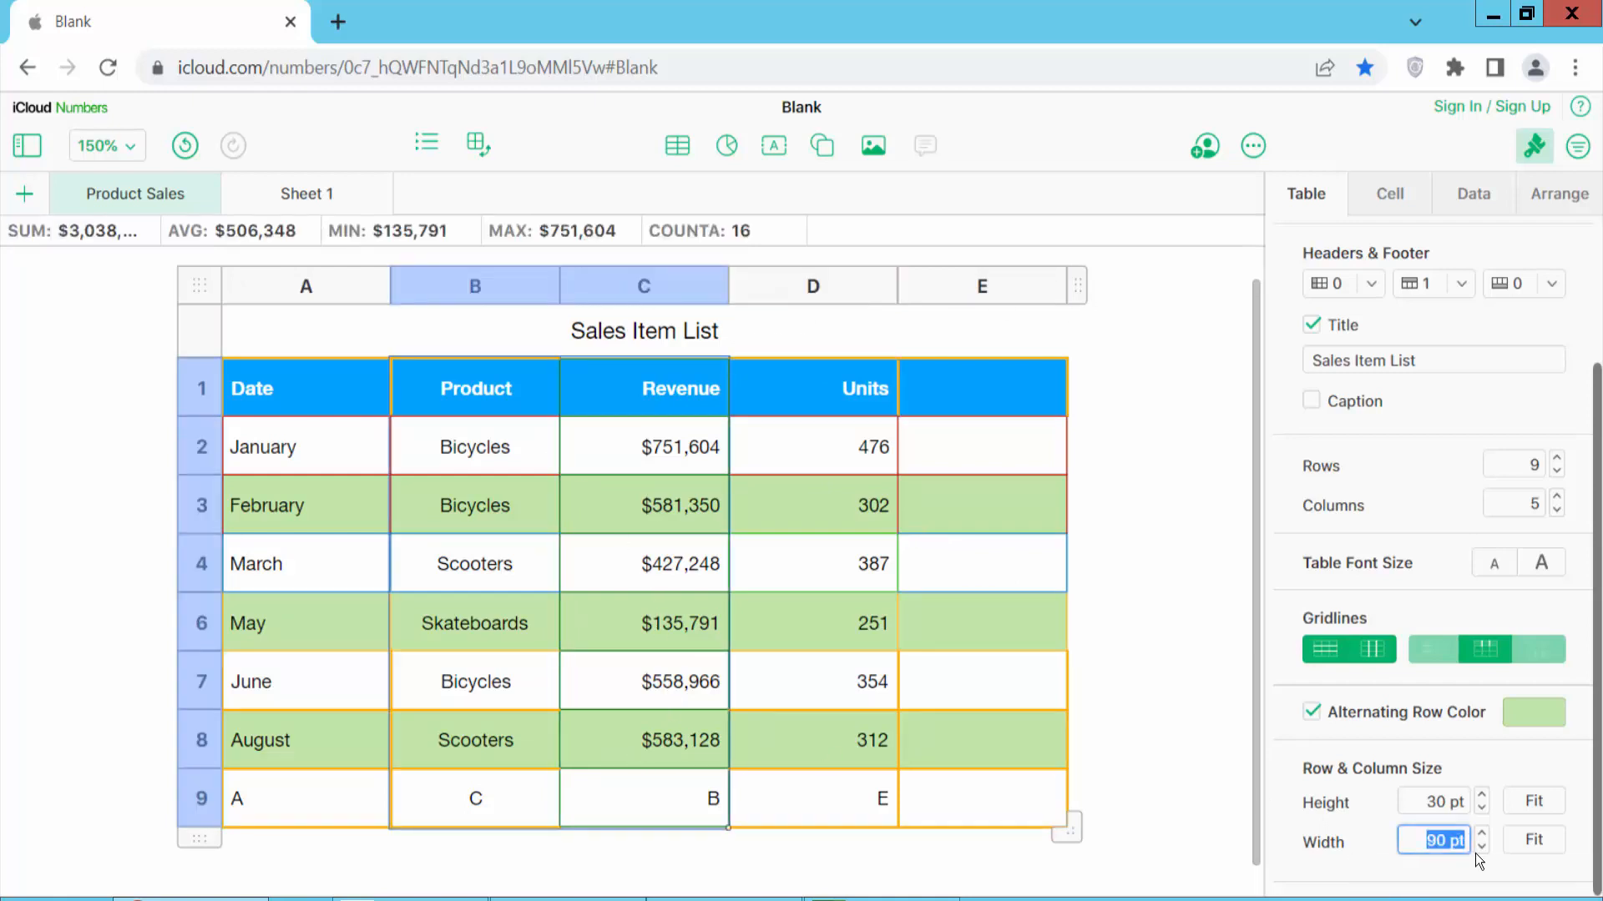
type("10")
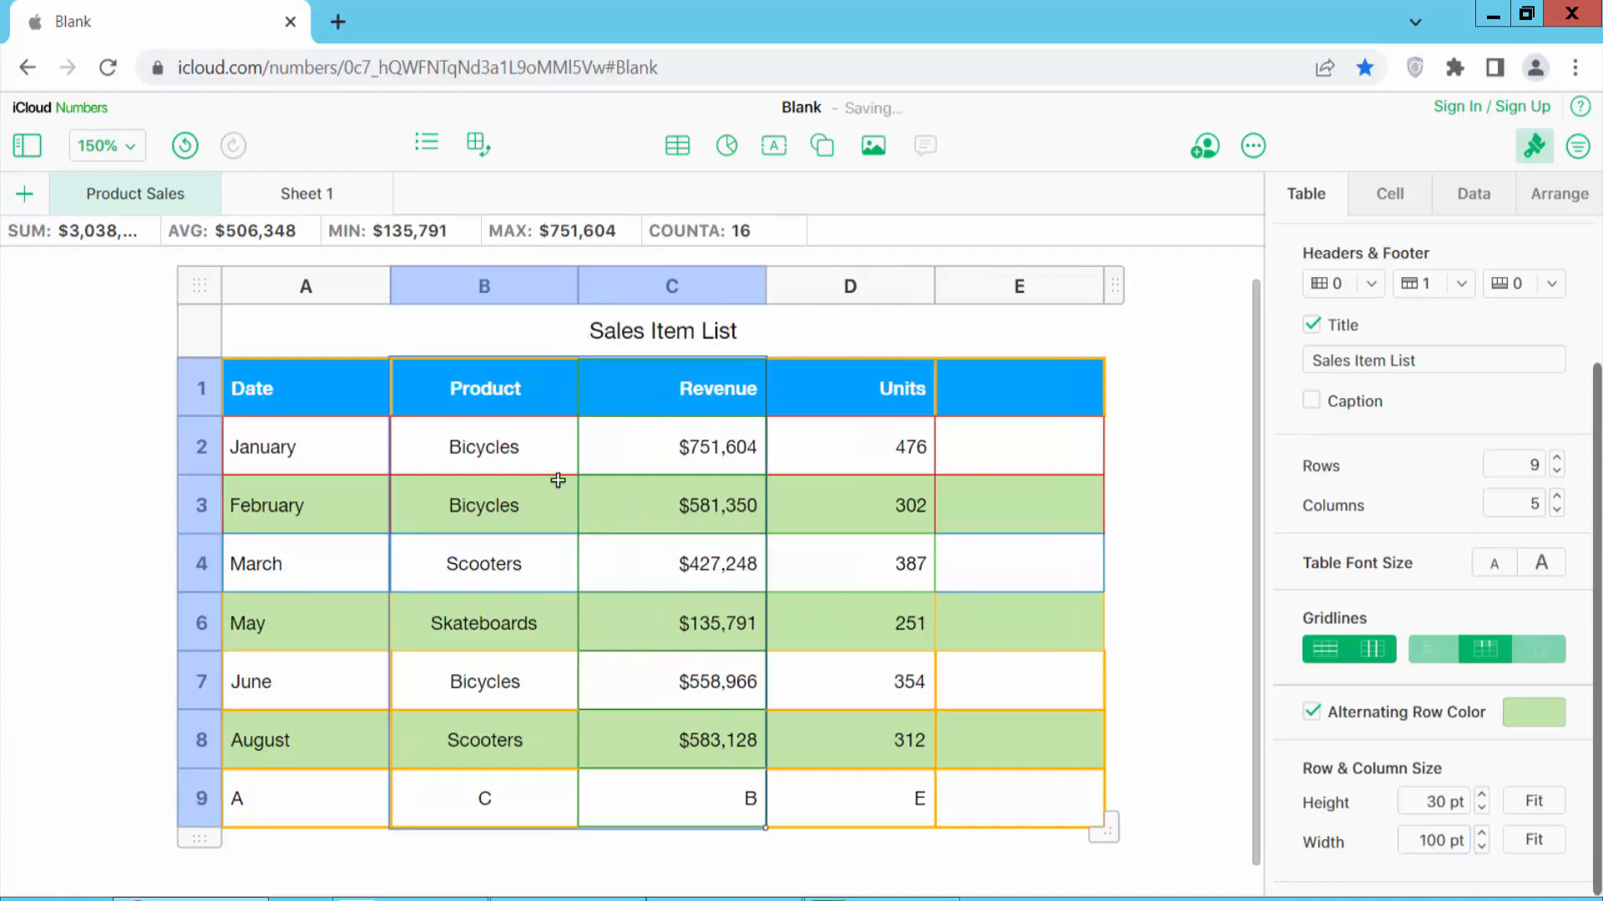
mouse_move(643, 460)
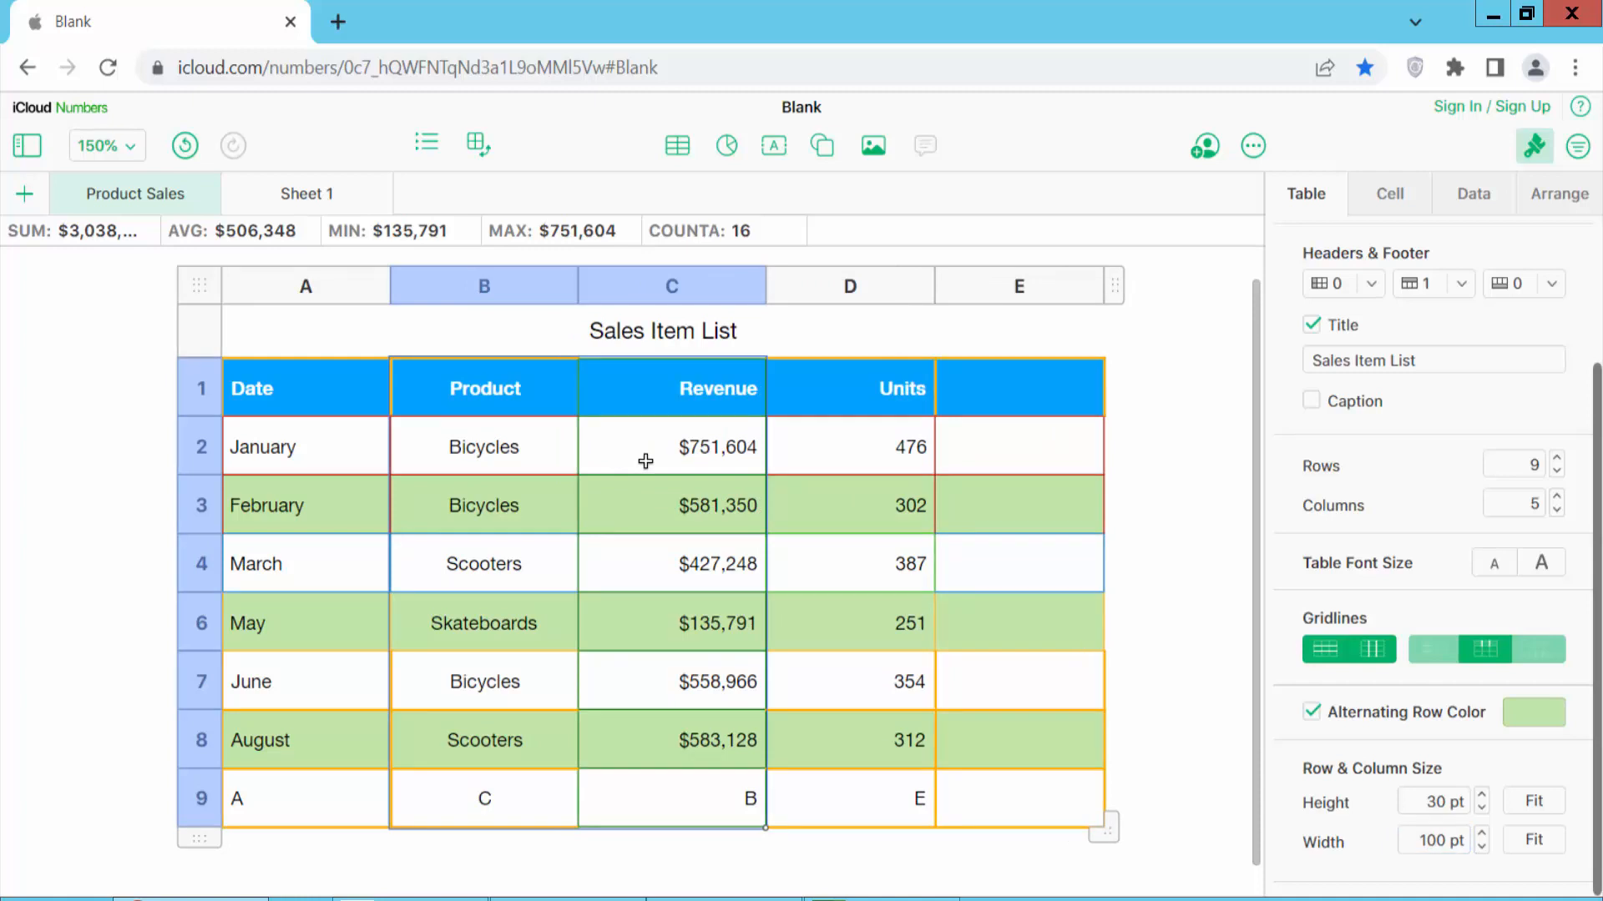